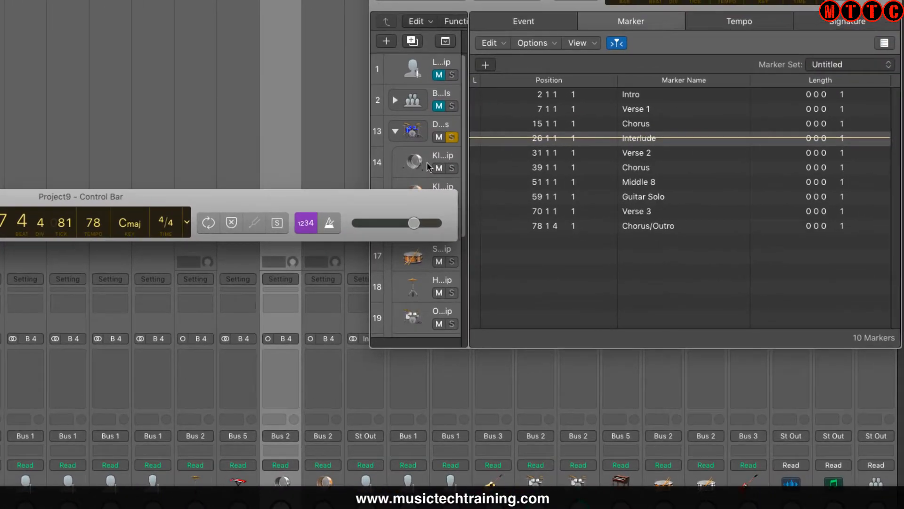
Select a song-section marker in the Marker List to jump the playhead there.
left_click(638, 138)
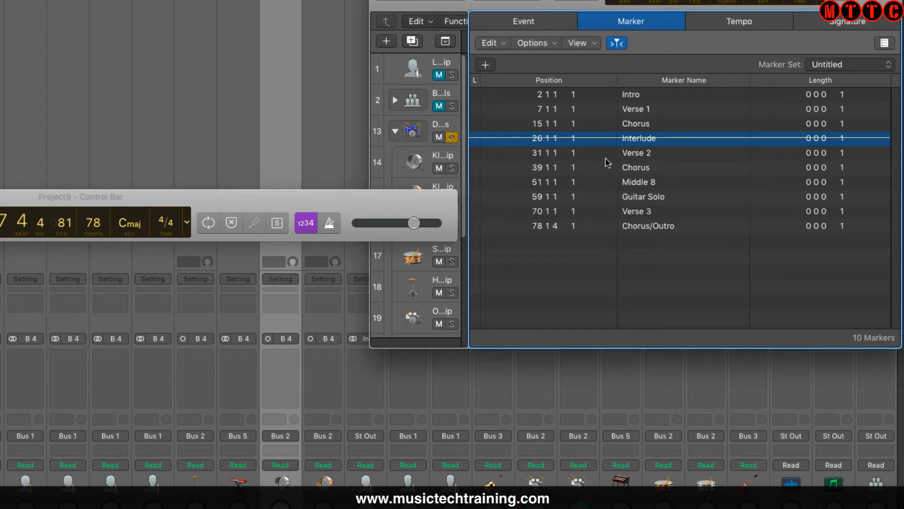
mouse_move(637, 168)
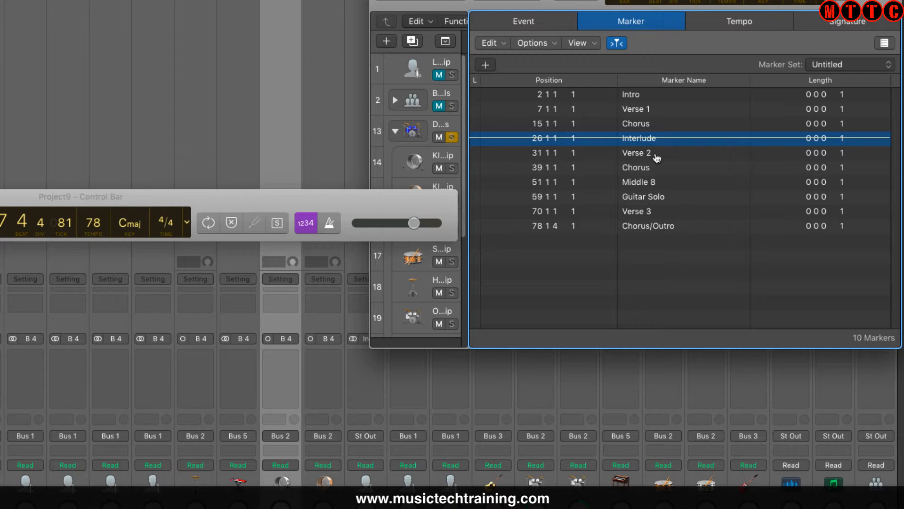
mouse_move(656, 157)
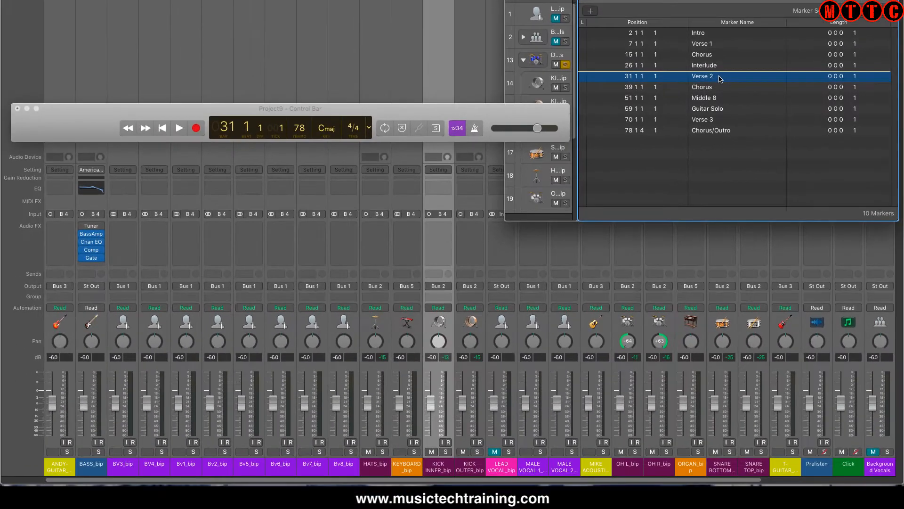
Play the song from Verse 2 at bar 31, then stop playback.
left_click(179, 128)
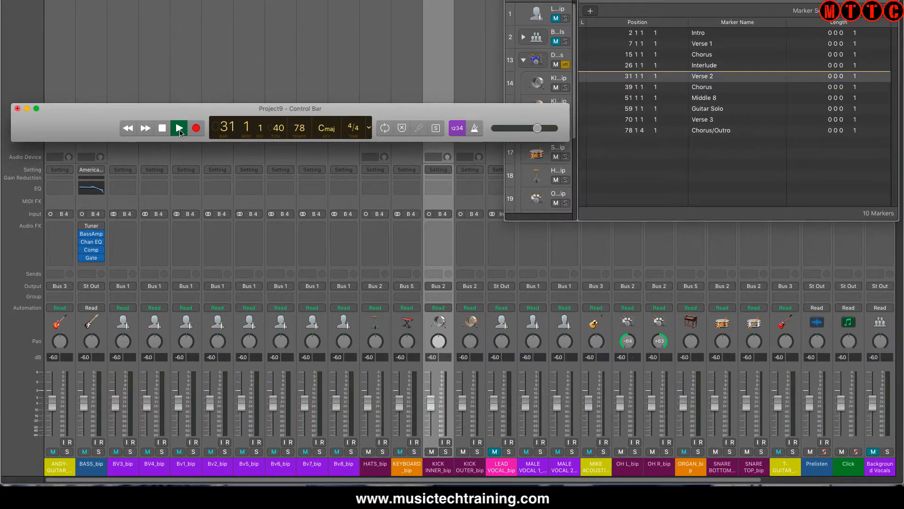
left_click(178, 128)
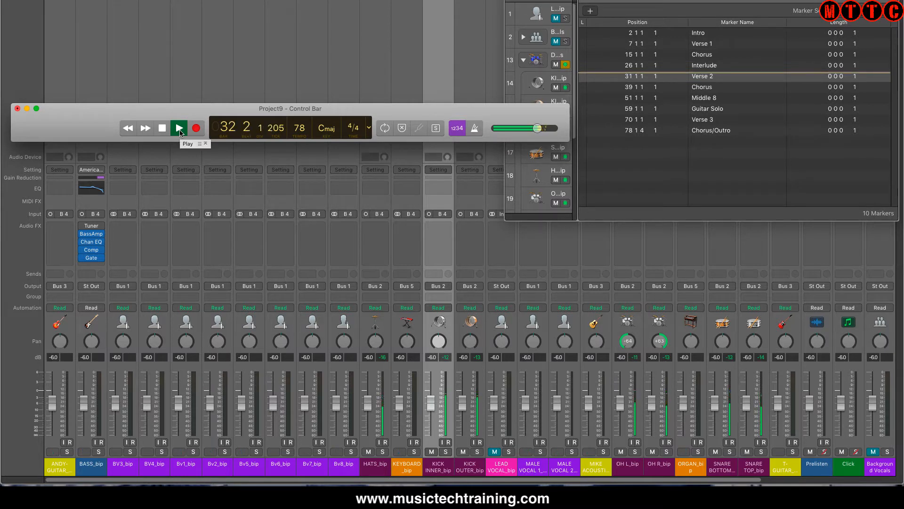
left_click(178, 128)
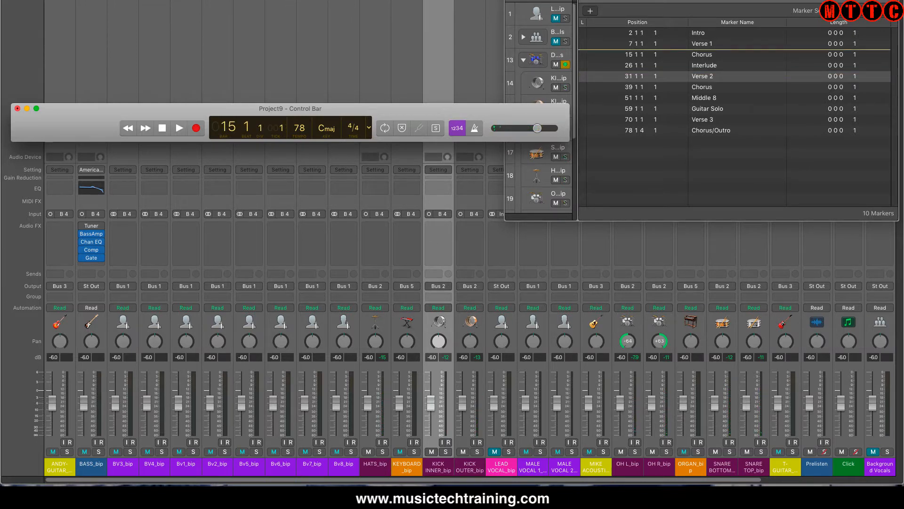
Show the drum kit channels in the Mixer and solo the KICK INNER_bip channel.
left_click(565, 64)
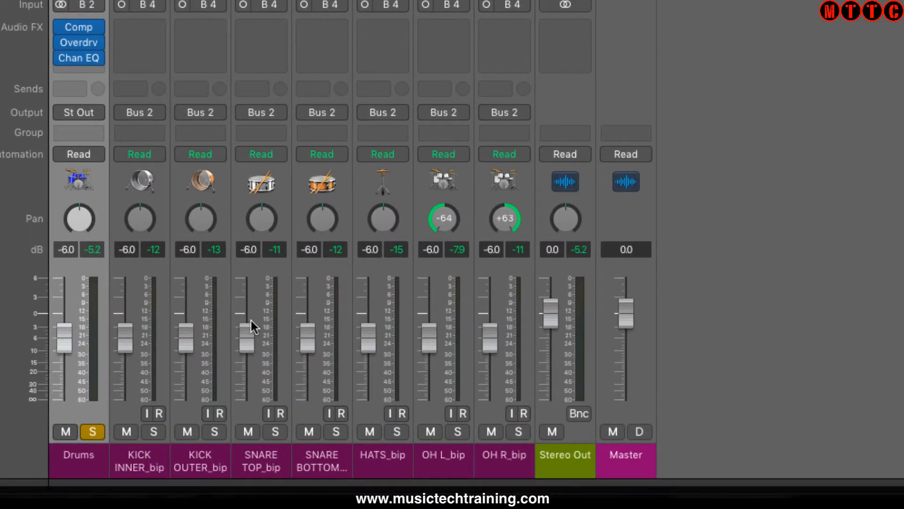
mouse_move(198, 354)
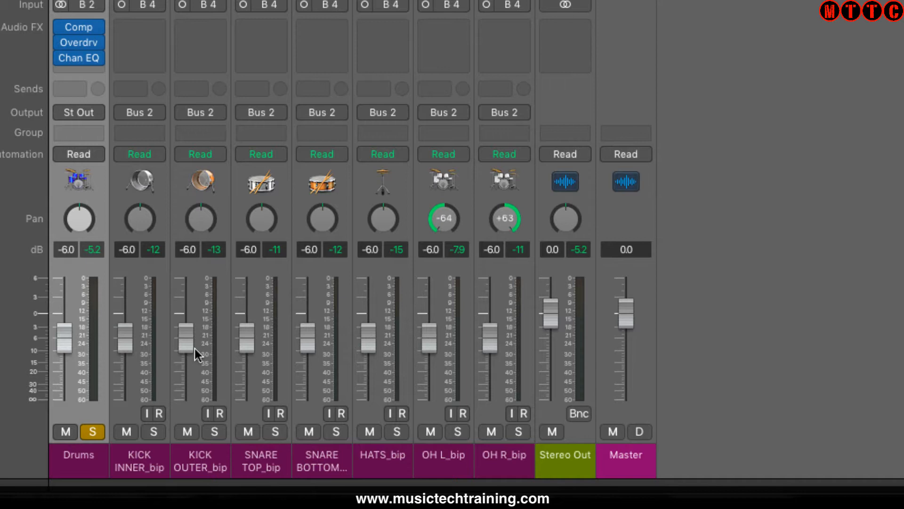
mouse_move(195, 354)
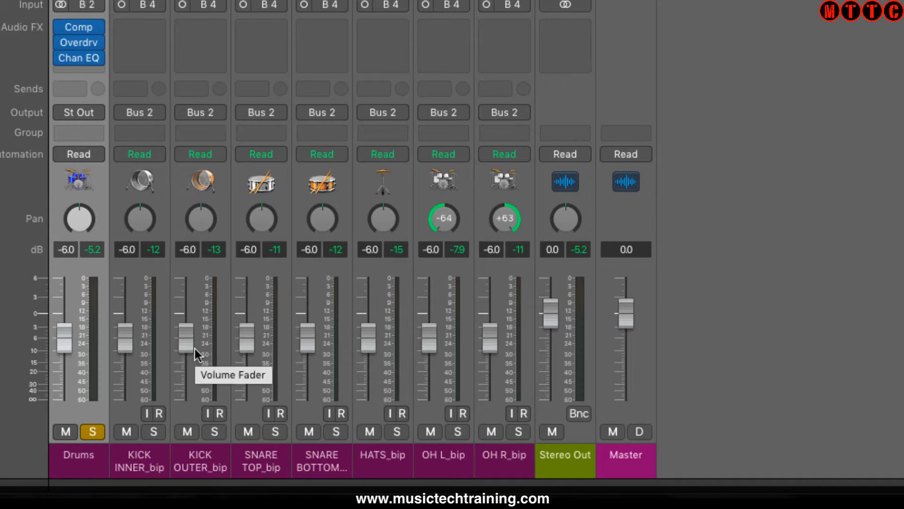
mouse_move(646, 315)
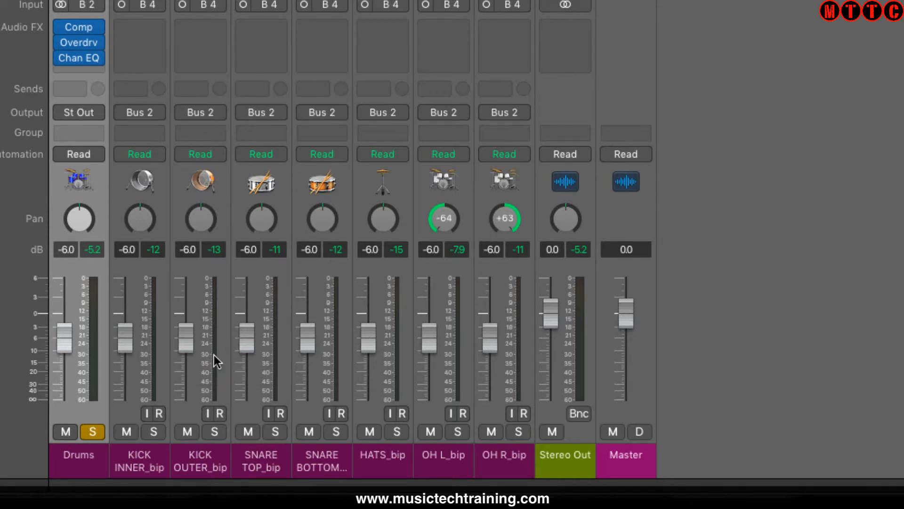
mouse_move(159, 420)
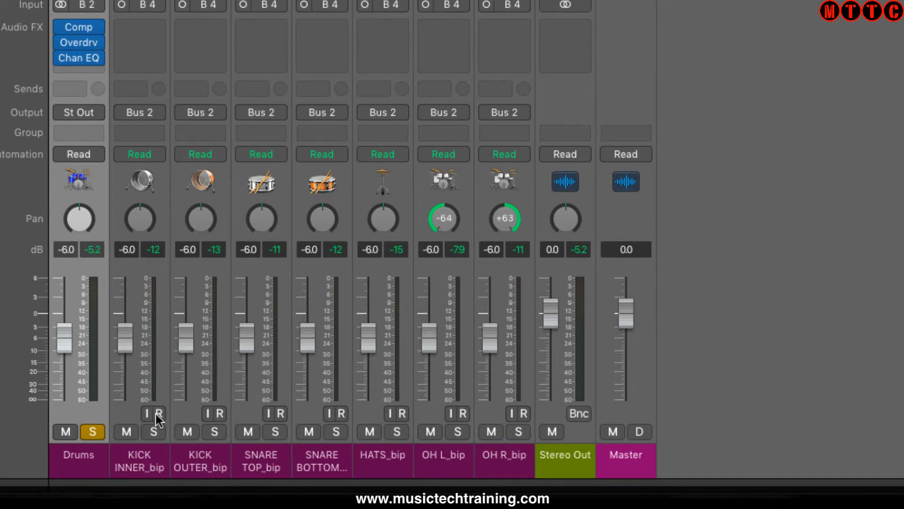
left_click(153, 431)
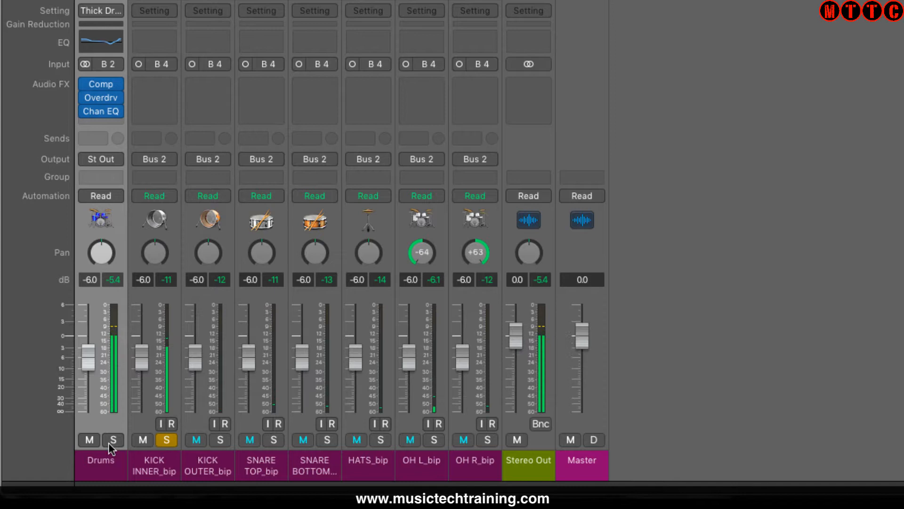
mouse_move(146, 361)
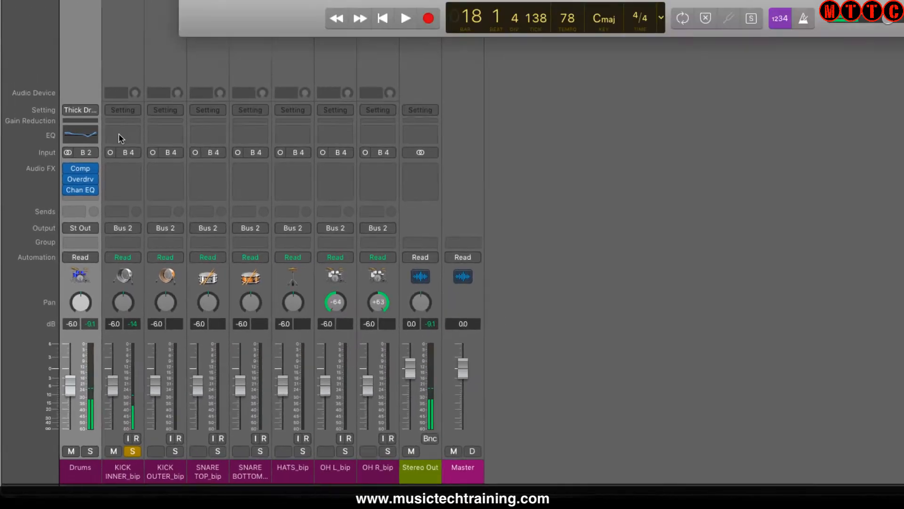
Insert a Channel EQ on the inner kick cutting 18.5 dB at 500 Hz and boosting 9.5 dB at 4550 Hz.
left_click(80, 134)
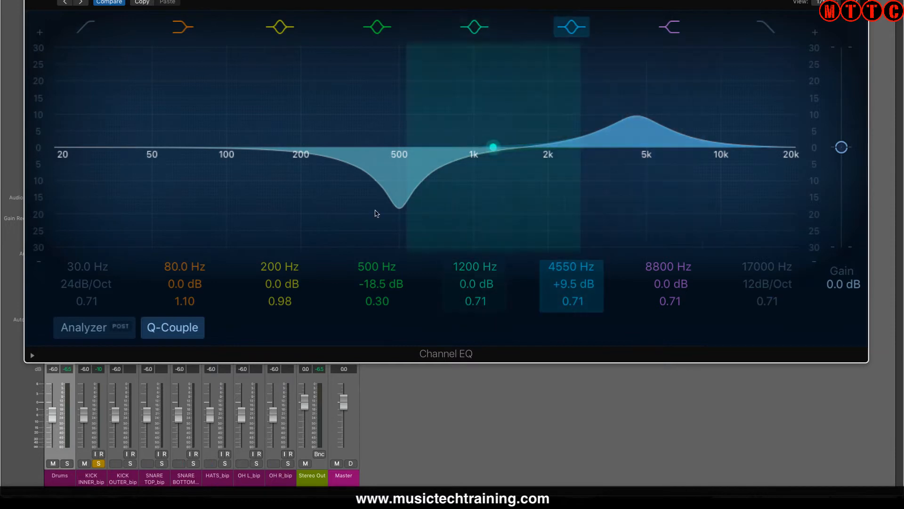
left_click(280, 28)
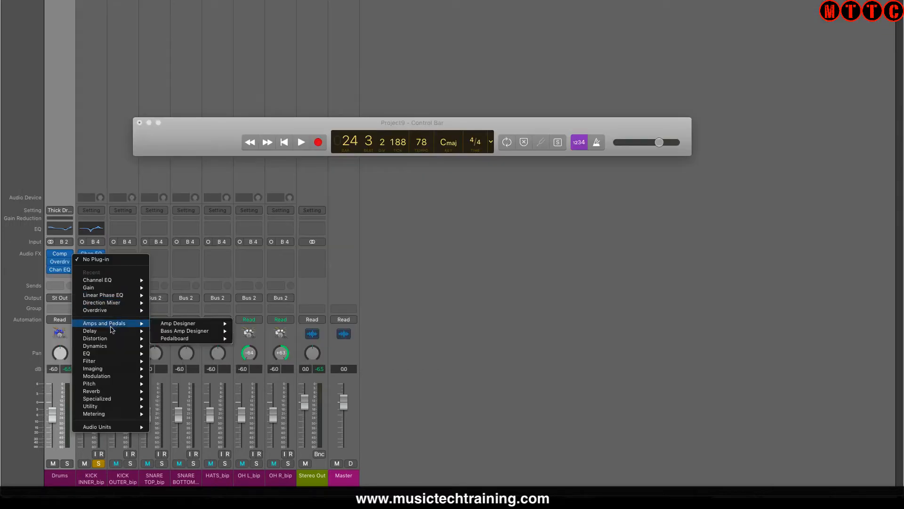
mouse_move(95, 338)
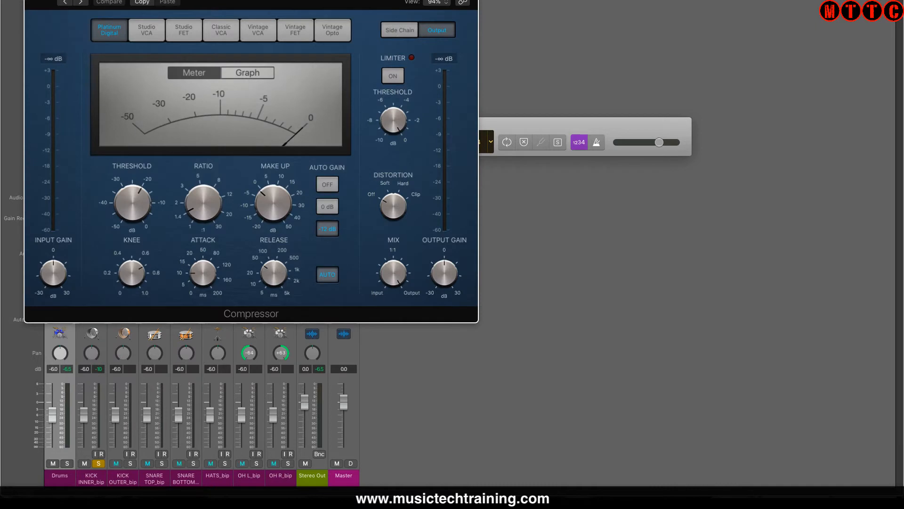
Add a Compressor after the Channel EQ on the inner kick and close its window.
left_click(332, 29)
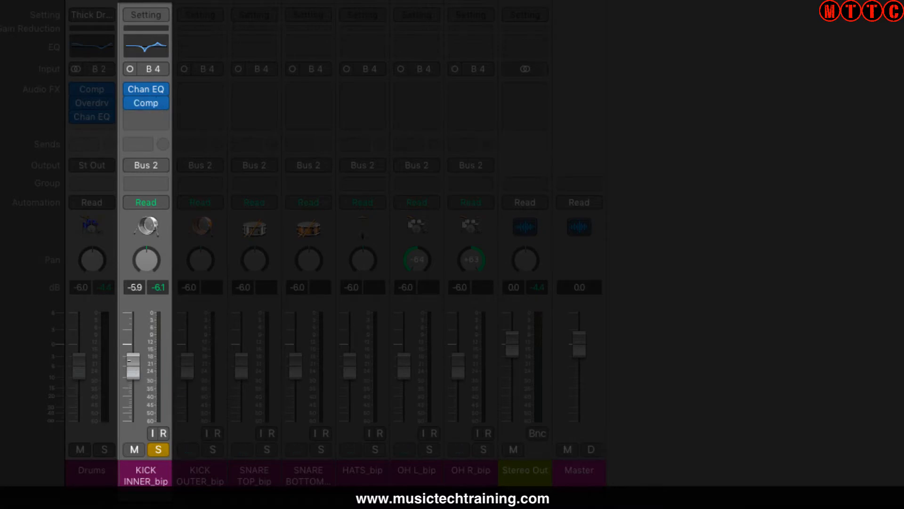
Raise the KICK INNER_bip fader to -3.0 dB, then settle it at -4.7 dB.
left_click_drag(132, 374, 132, 358)
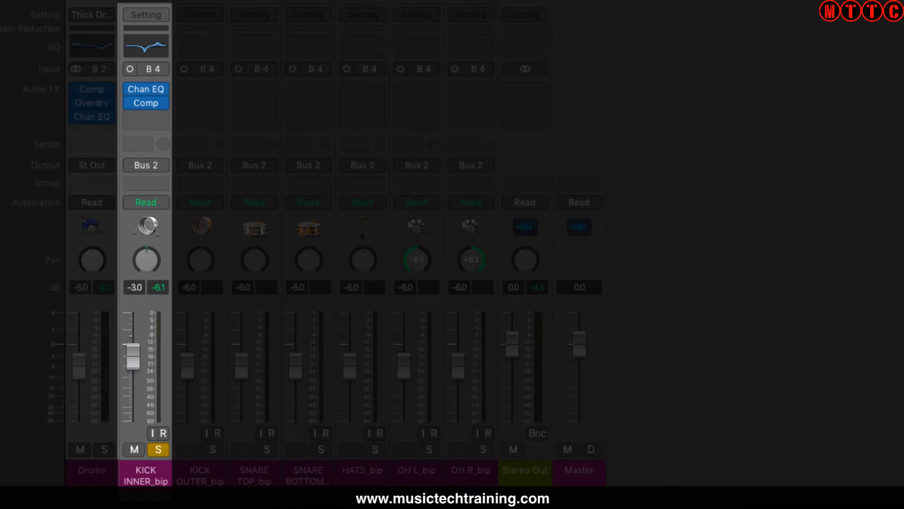
left_click_drag(132, 363, 131, 355)
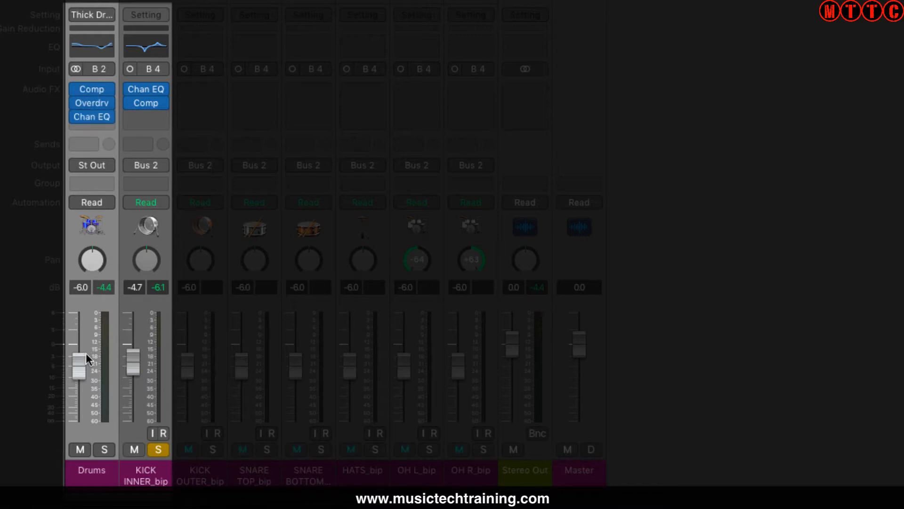
mouse_move(81, 372)
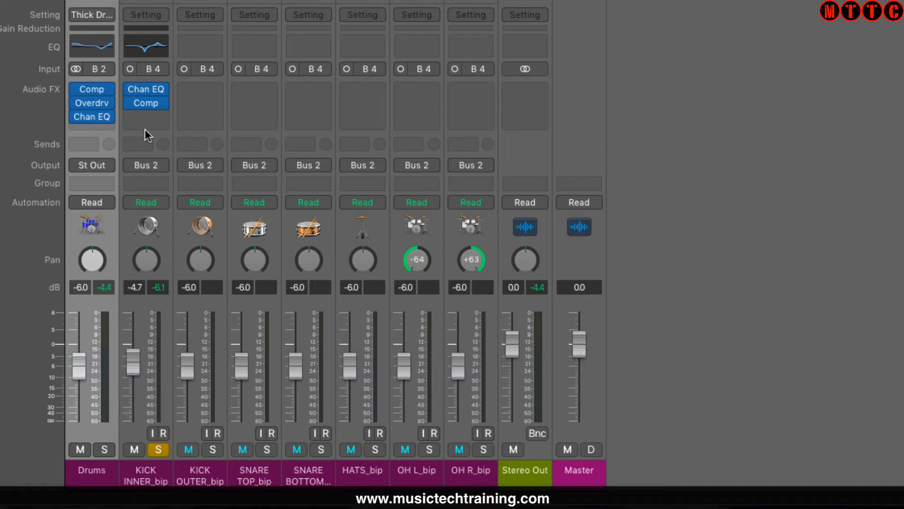
mouse_move(134, 389)
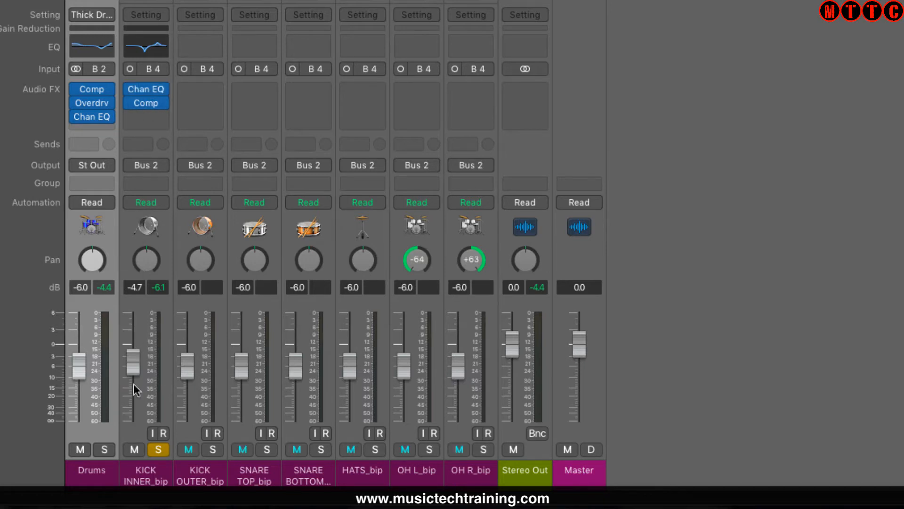
mouse_move(522, 331)
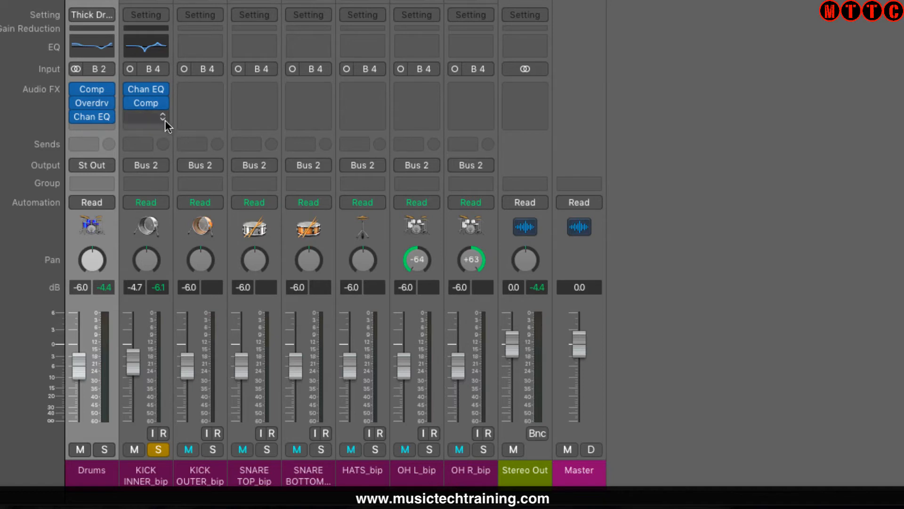
mouse_move(156, 122)
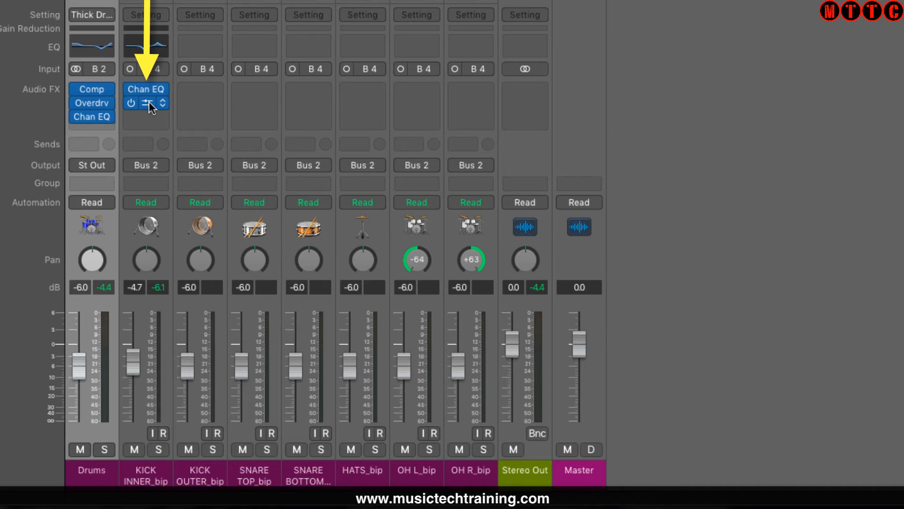
Move the Compressor insert above the Channel EQ on the inner kick.
left_click(145, 107)
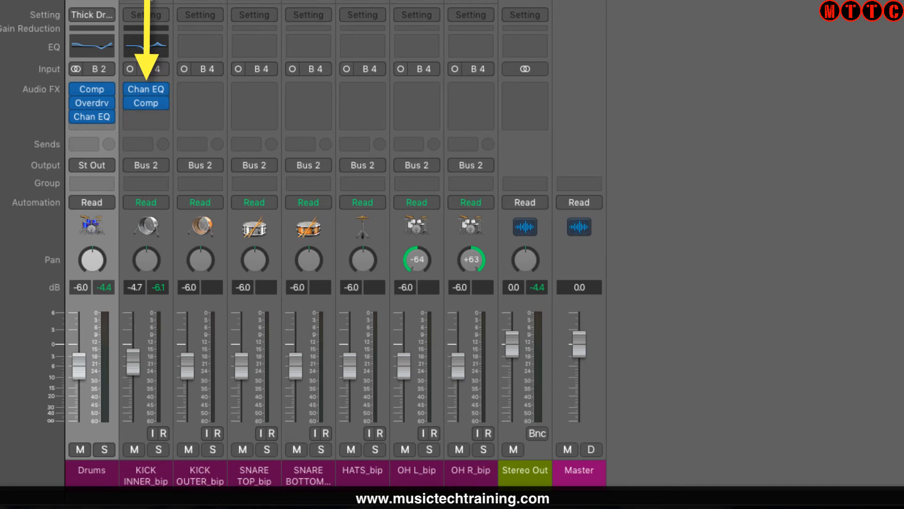
mouse_move(146, 89)
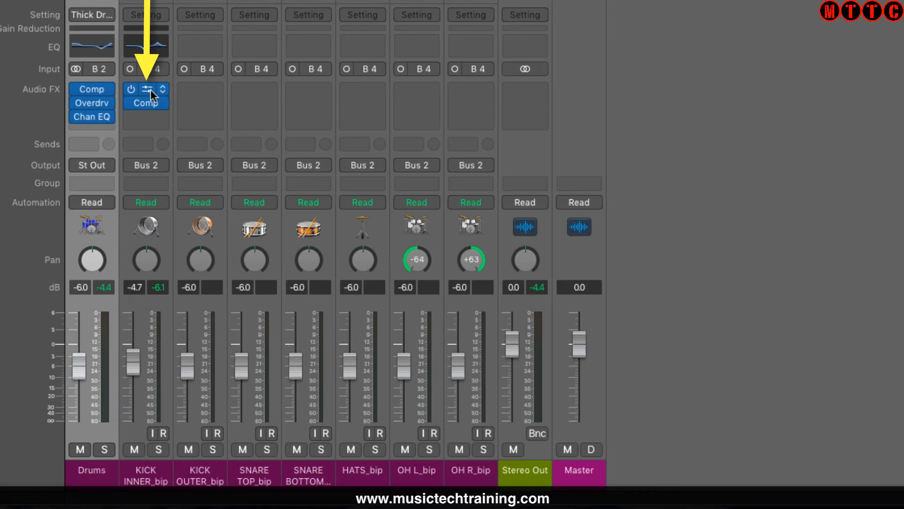
left_click(146, 88)
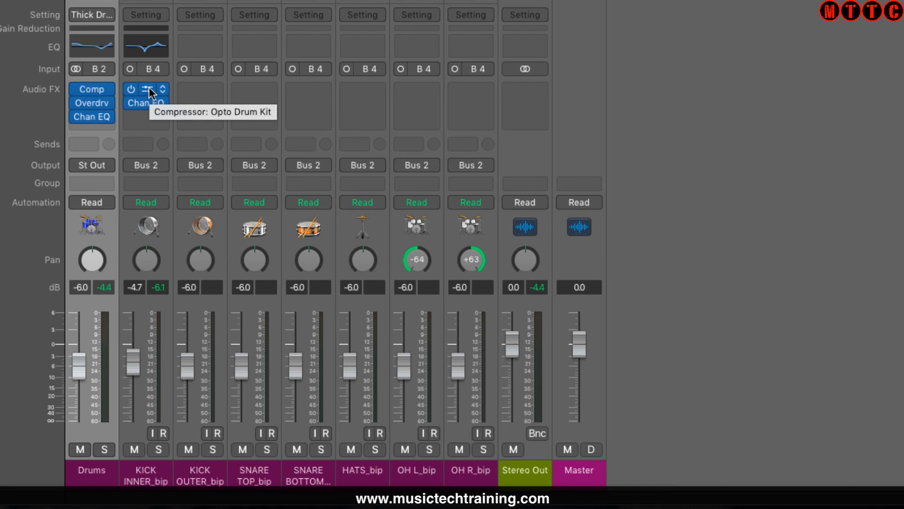
Review the inner kick's Channel EQ settings and adjust a band in its window.
left_click(145, 89)
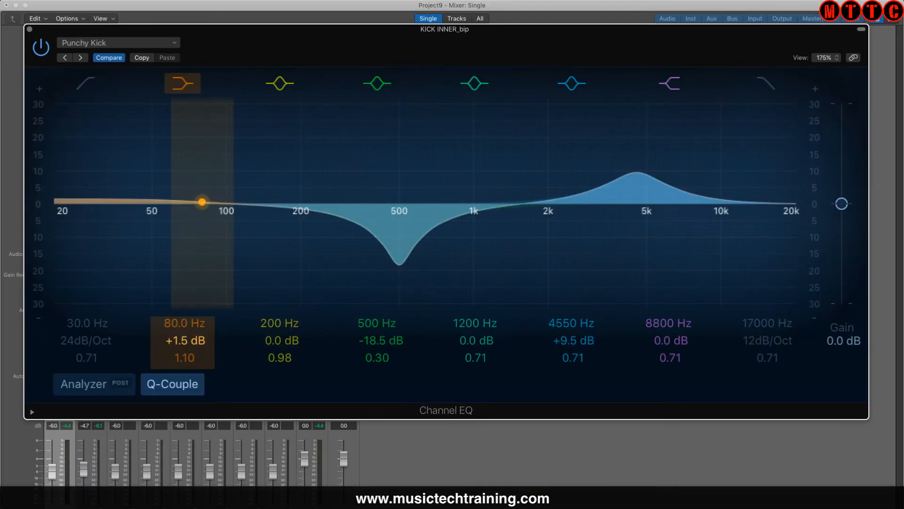
left_click_drag(201, 201, 202, 185)
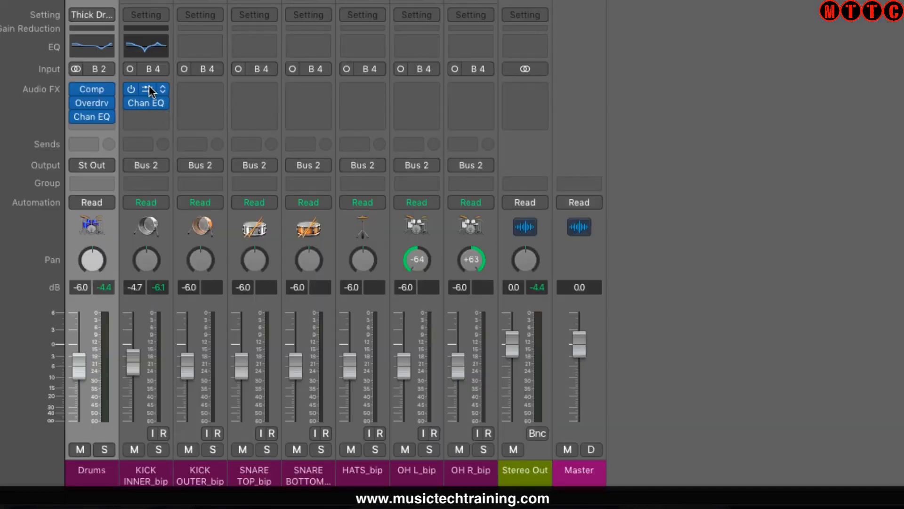
mouse_move(146, 103)
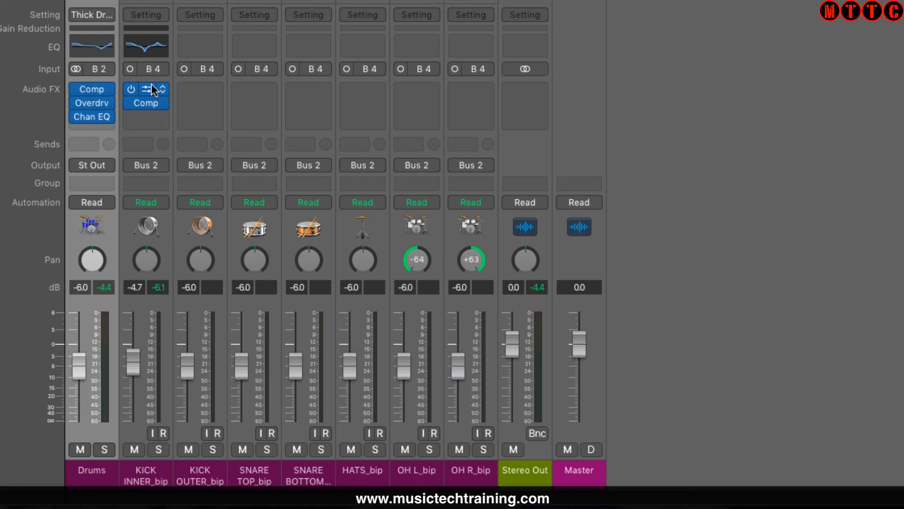
mouse_move(145, 92)
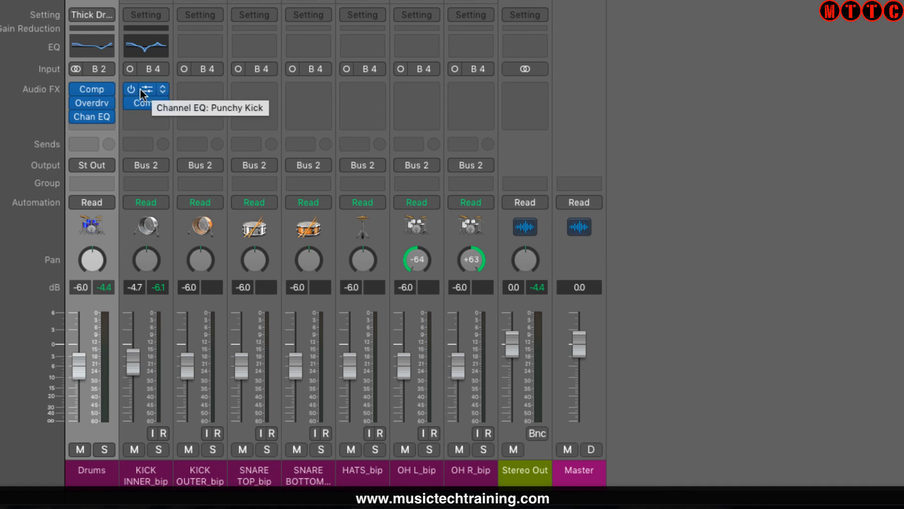
mouse_move(153, 94)
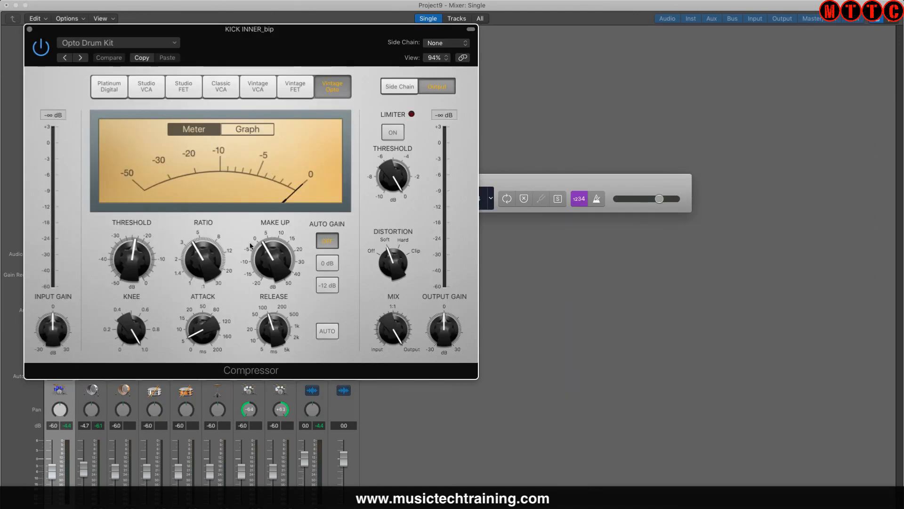
mouse_move(40, 31)
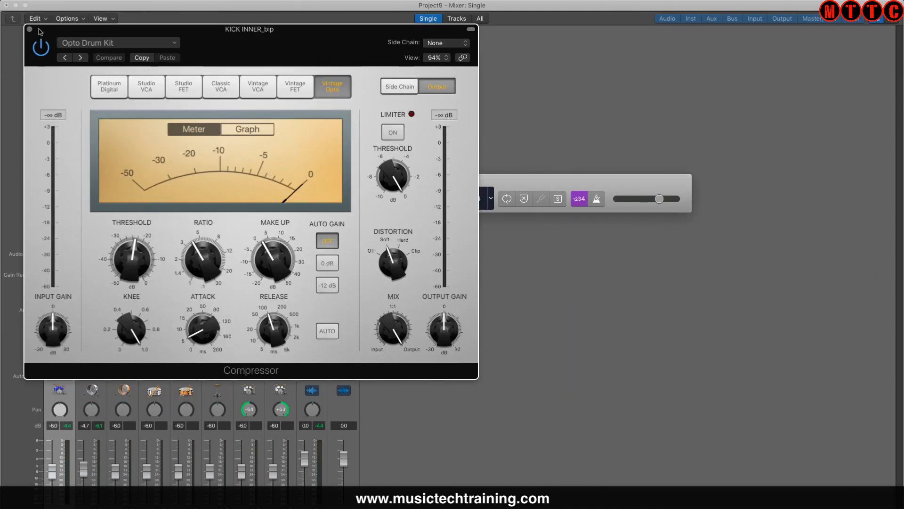